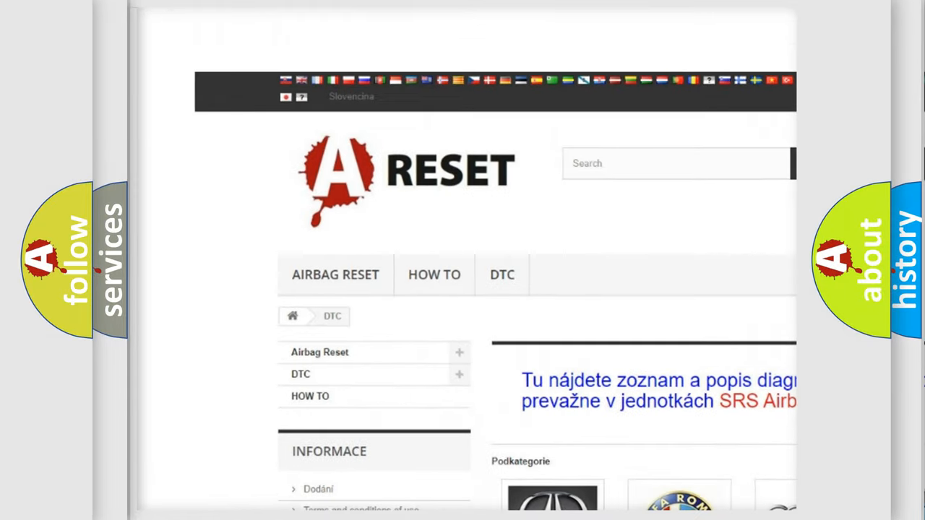
# Scroll the brand catalogue and open the Dodge DTC trouble code list showing B210A:84.
pyautogui.scroll(-3)
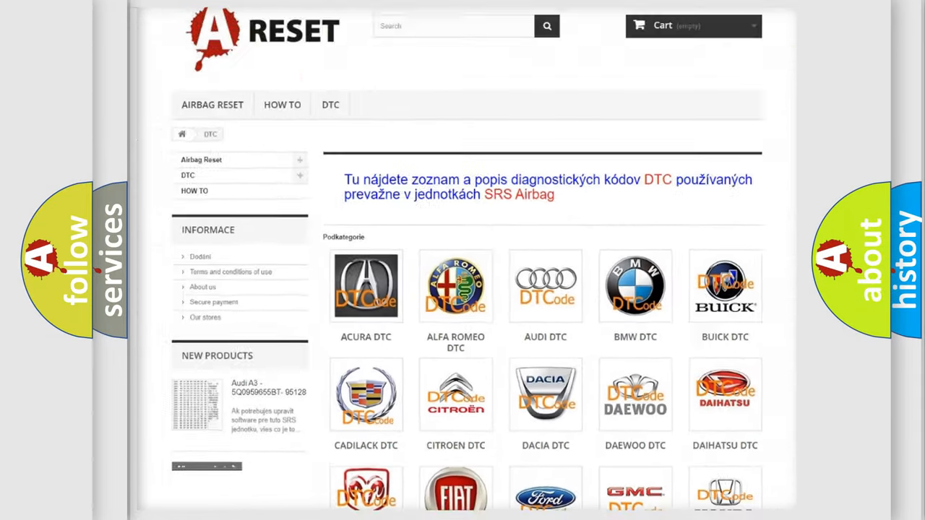
pyautogui.scroll(-3)
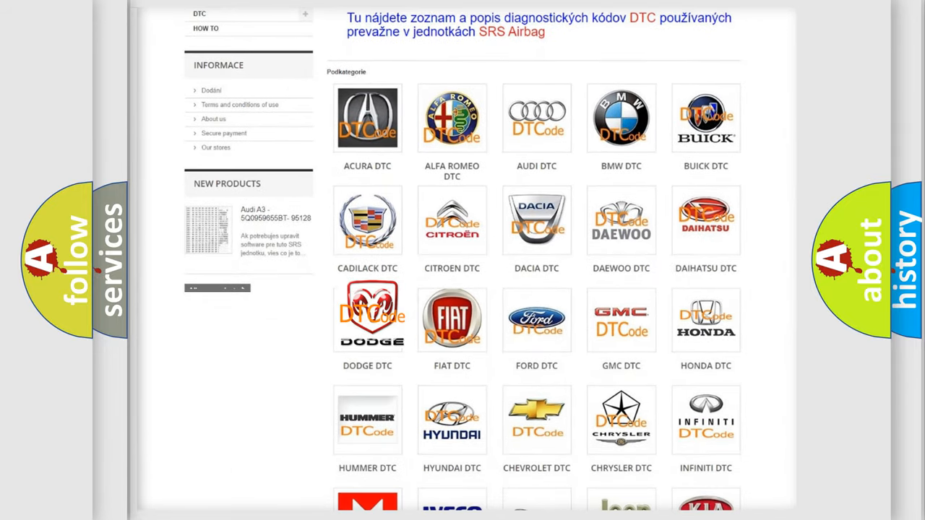
pyautogui.click(367, 317)
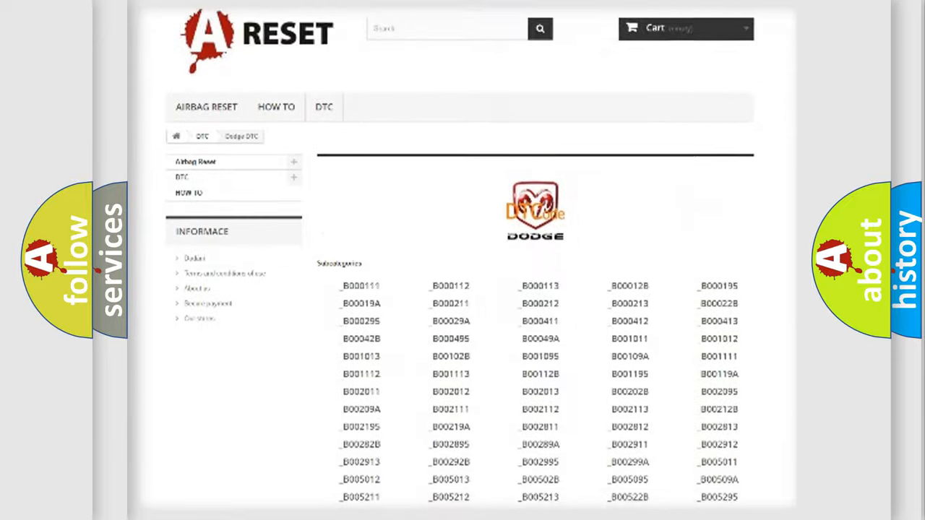
pyautogui.scroll(-3)
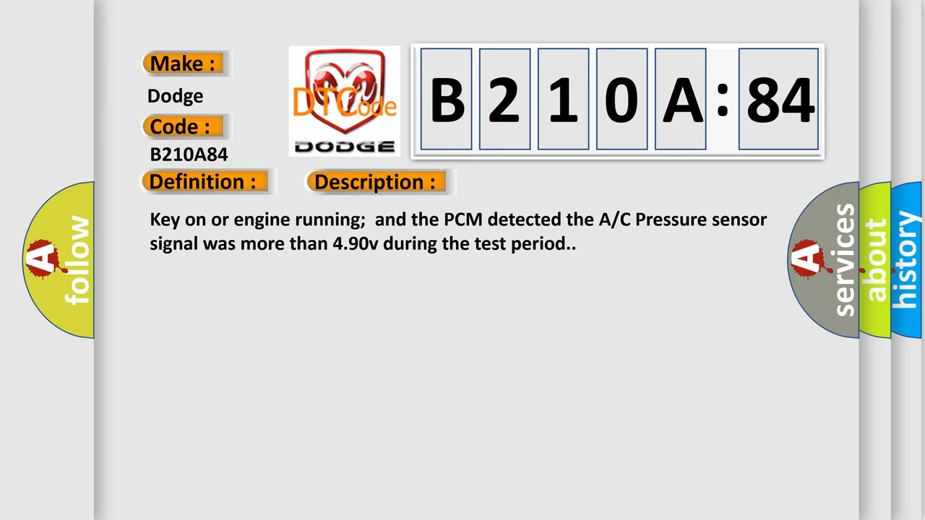
# Advance the slide to the Cause section: A/C pressure sensor signal circuit open.
pyautogui.click(532, 182)
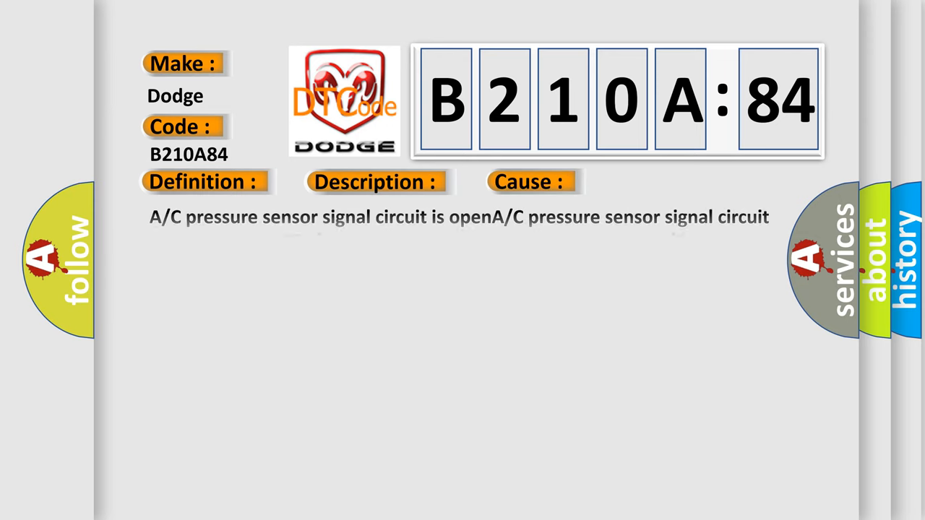